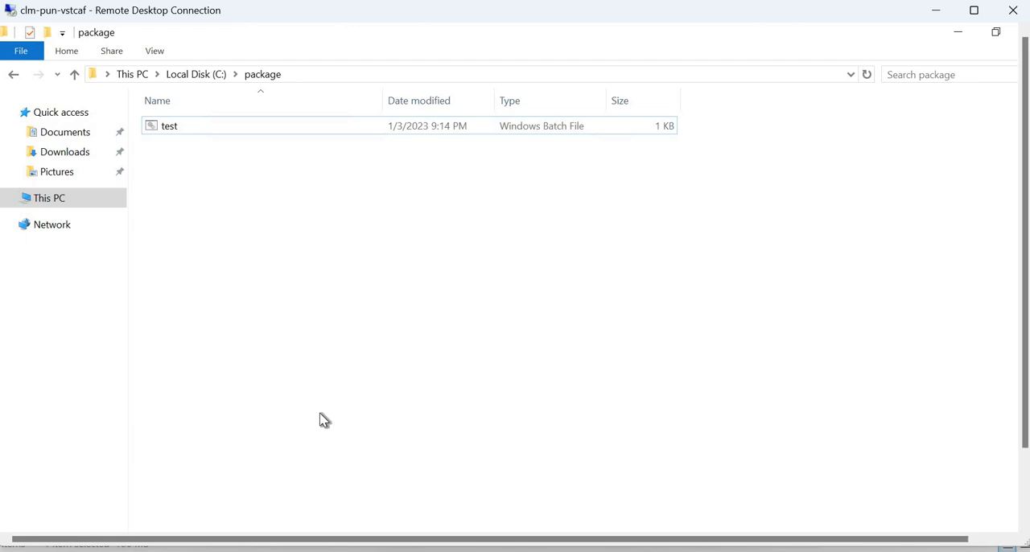
mouse_move(288, 102)
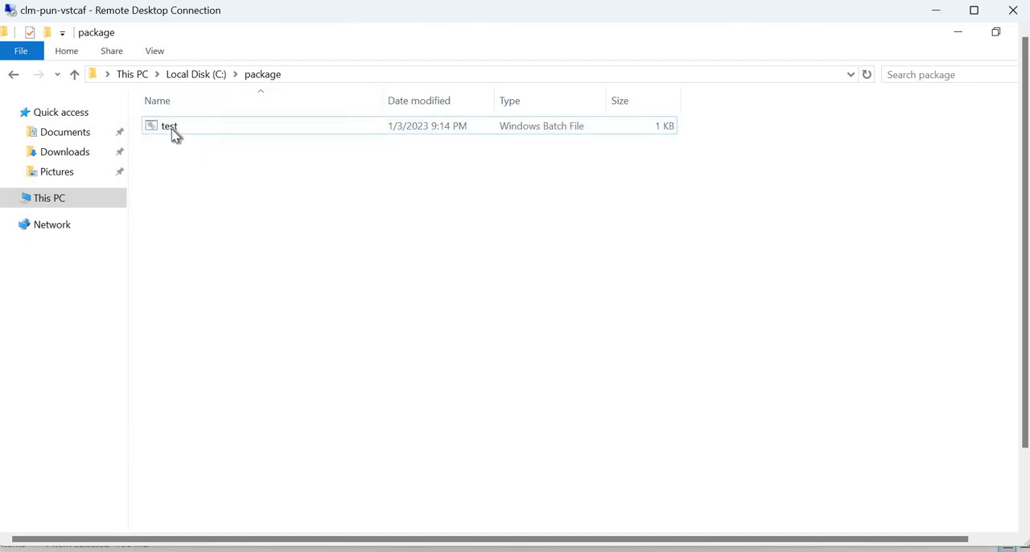
Review test.bat in Notepad, noting the ospp.vbs status command and C:\temp\out.txt output path.
right_click(169, 126)
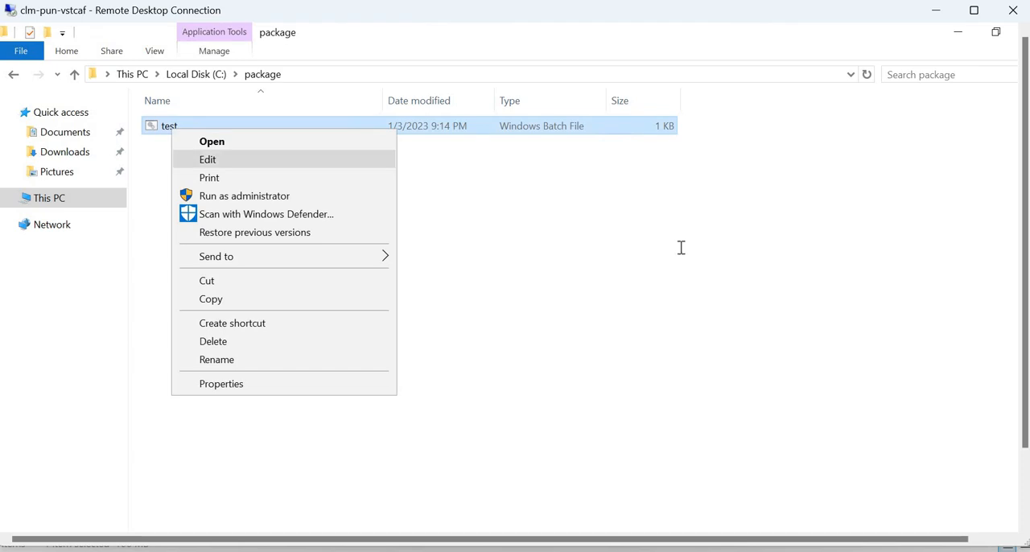
left_click(207, 159)
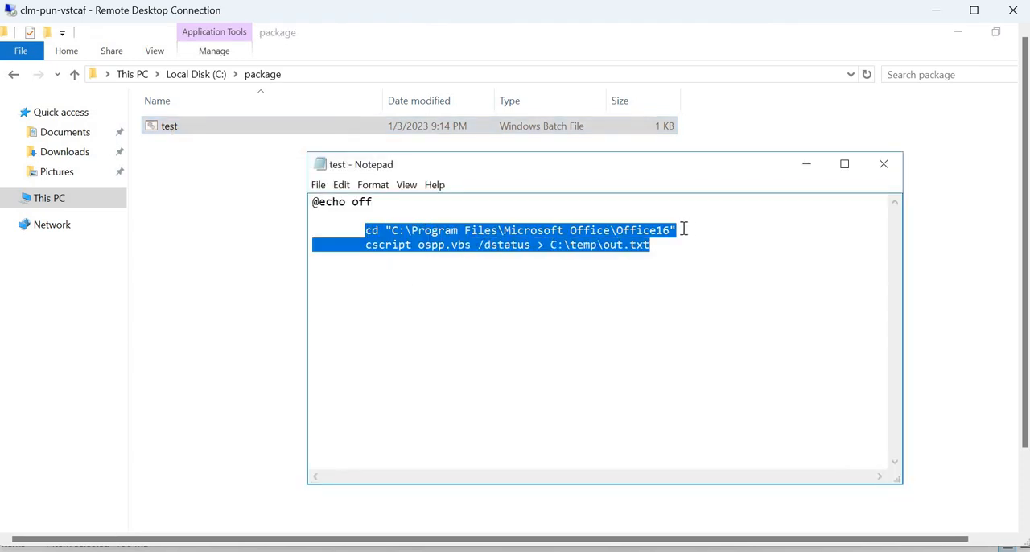
left_click(678, 230)
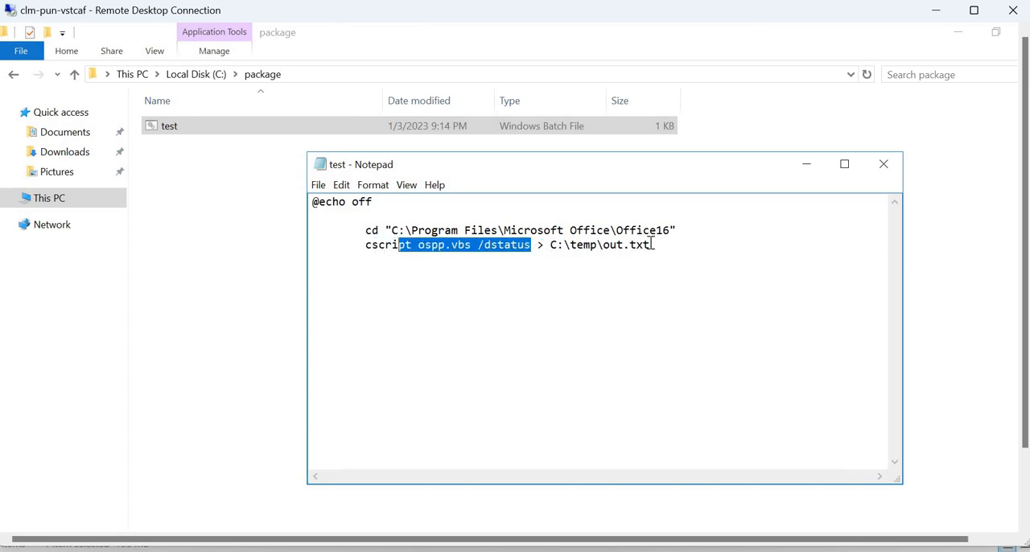
double_click(600, 245)
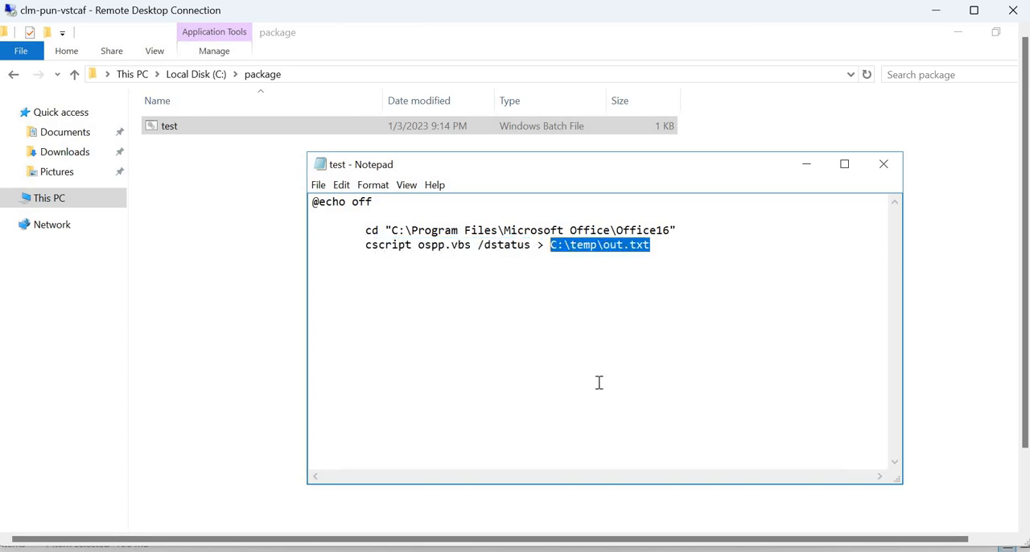
mouse_move(882, 163)
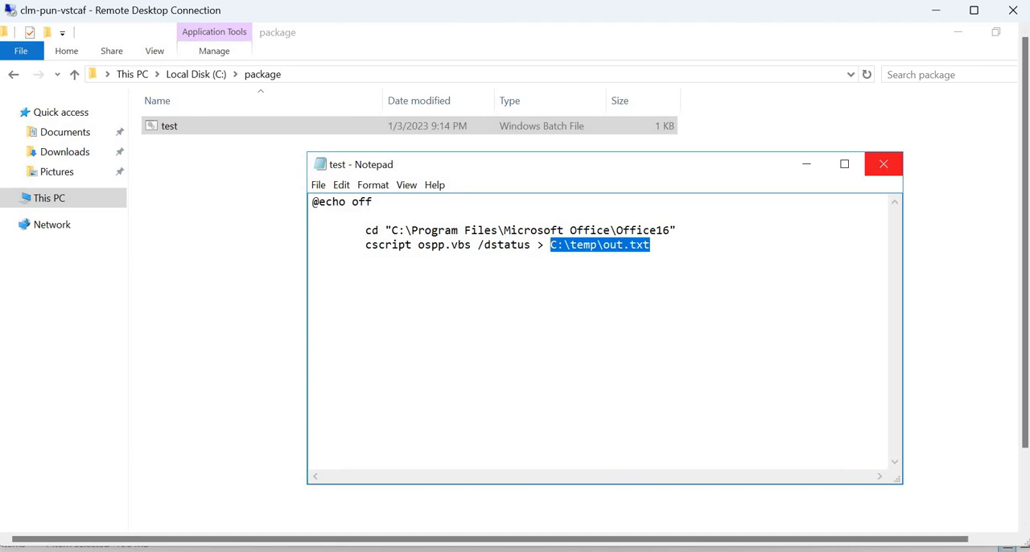
left_click(883, 163)
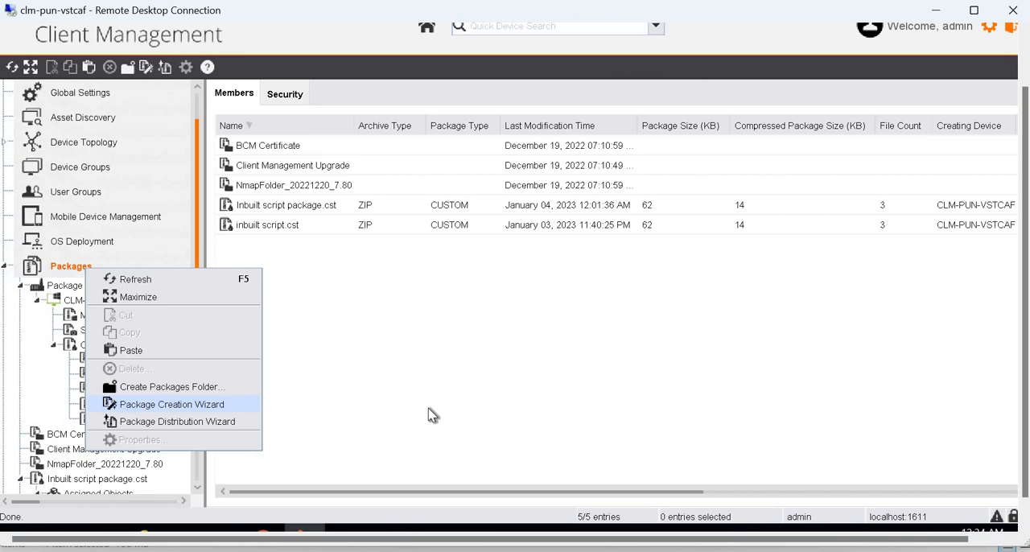
Create a custom package 'Package inbuilt' with destination path C:\temp.
left_click(171, 404)
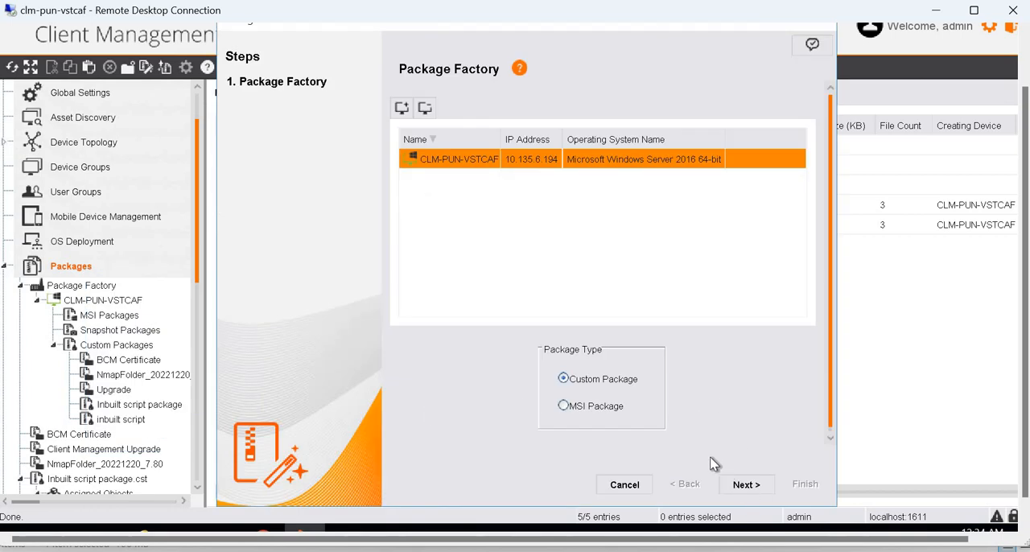
mouse_move(628, 394)
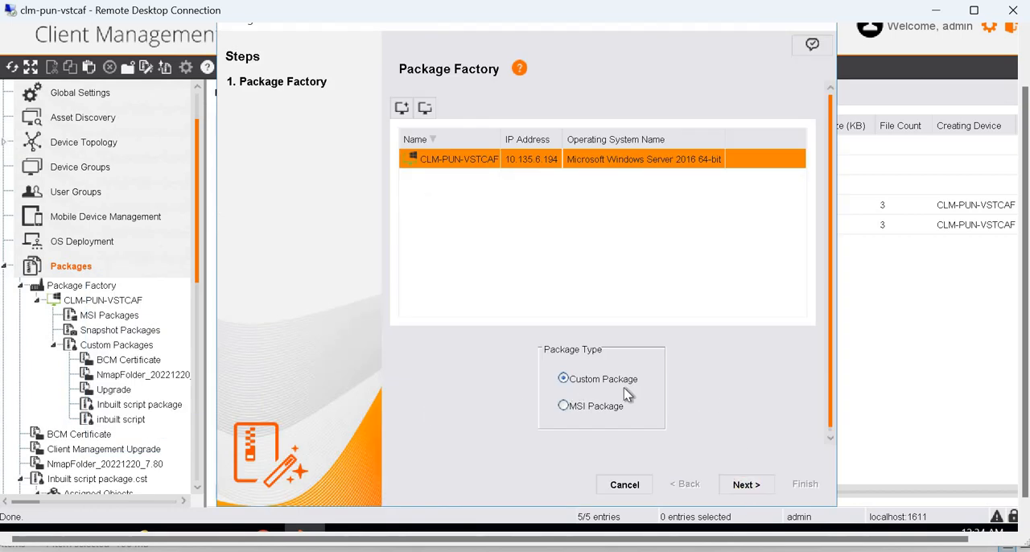
mouse_move(523, 465)
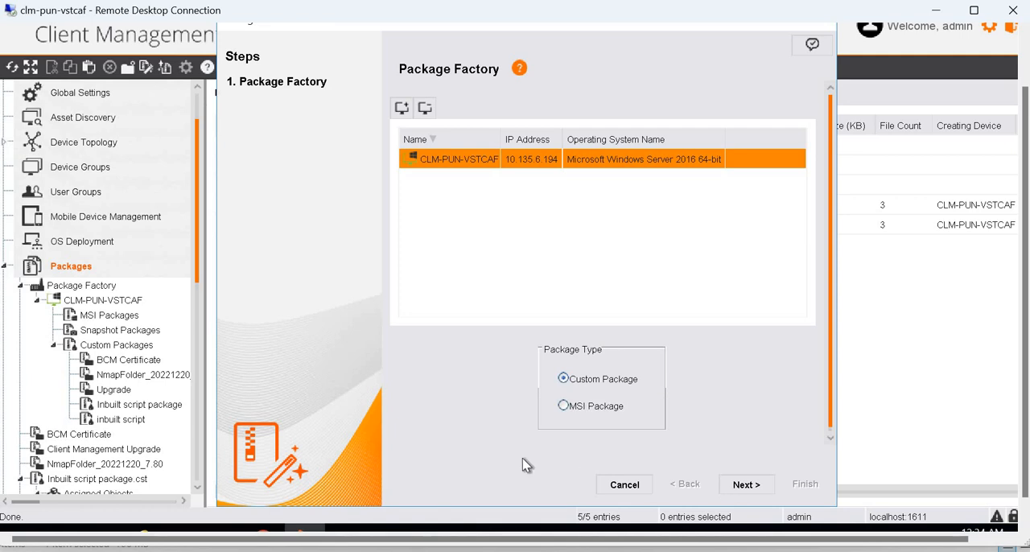
left_click(744, 483)
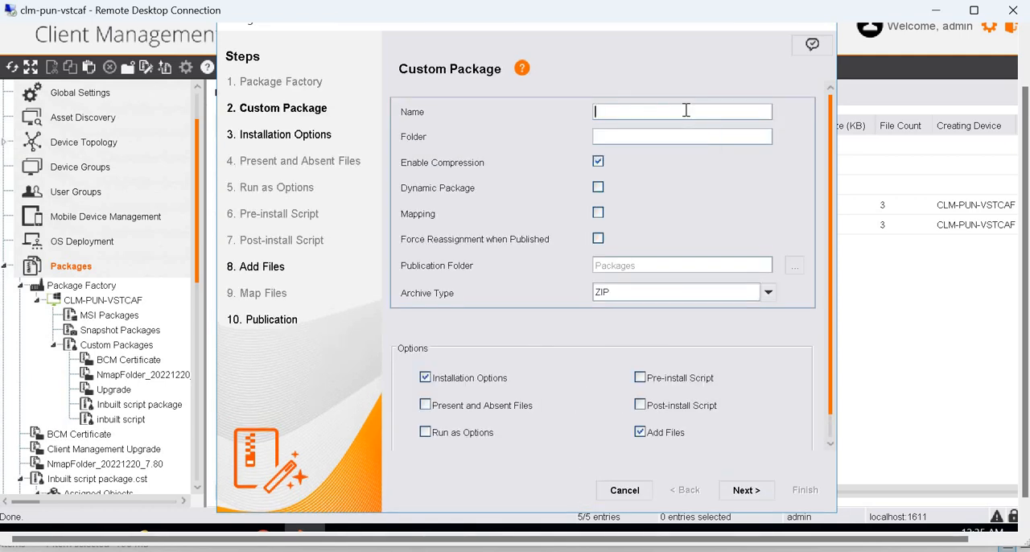
type("Package")
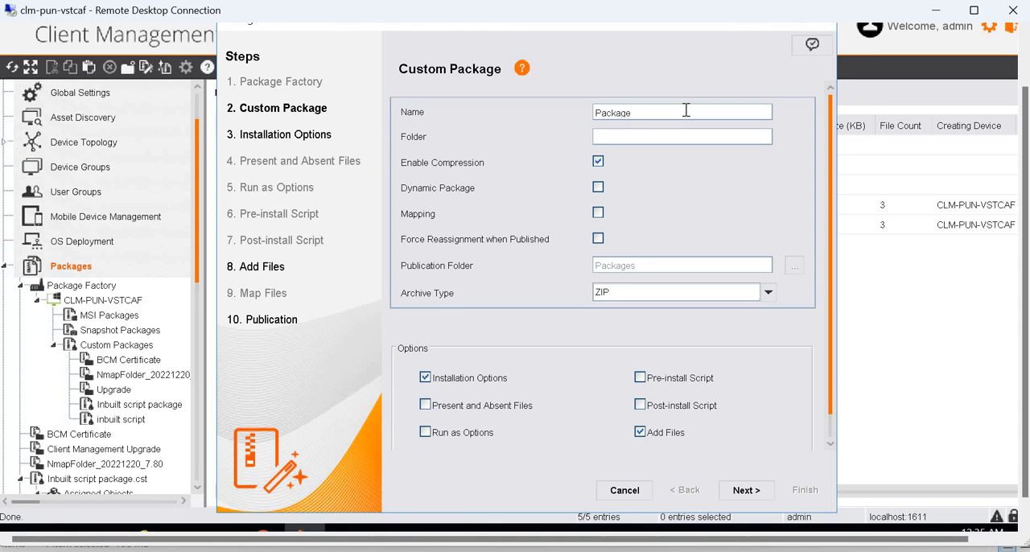
type("inbuilt")
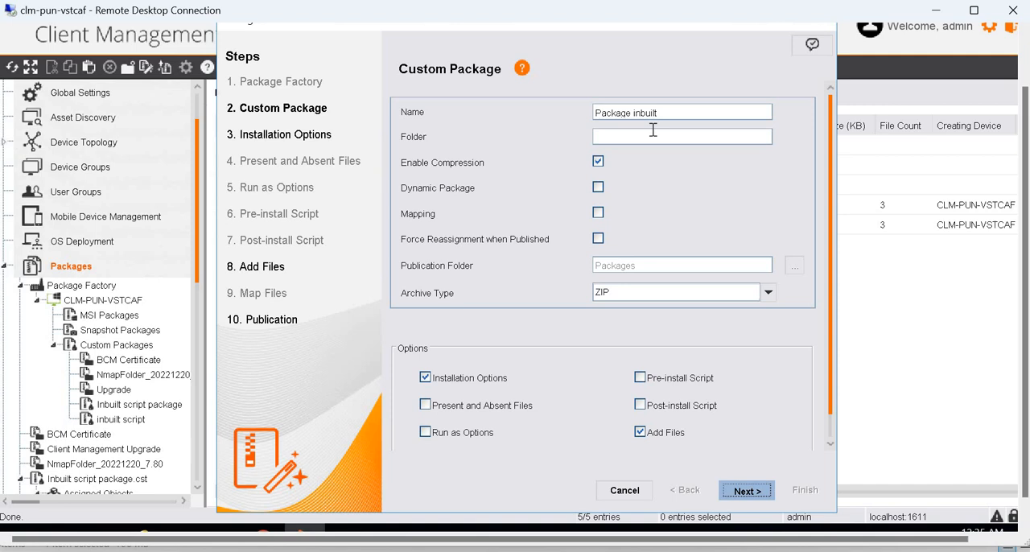
left_click(745, 489)
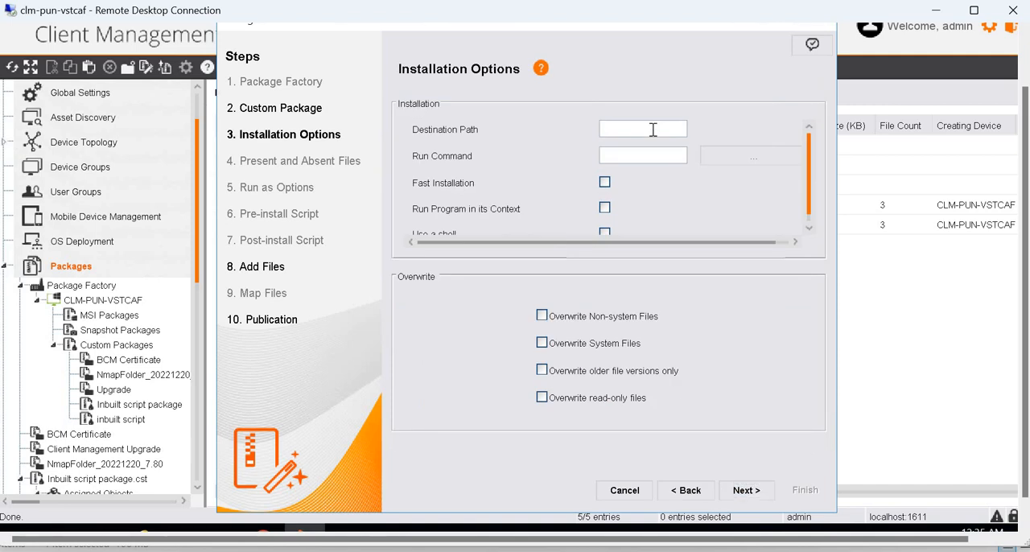
type("C:")
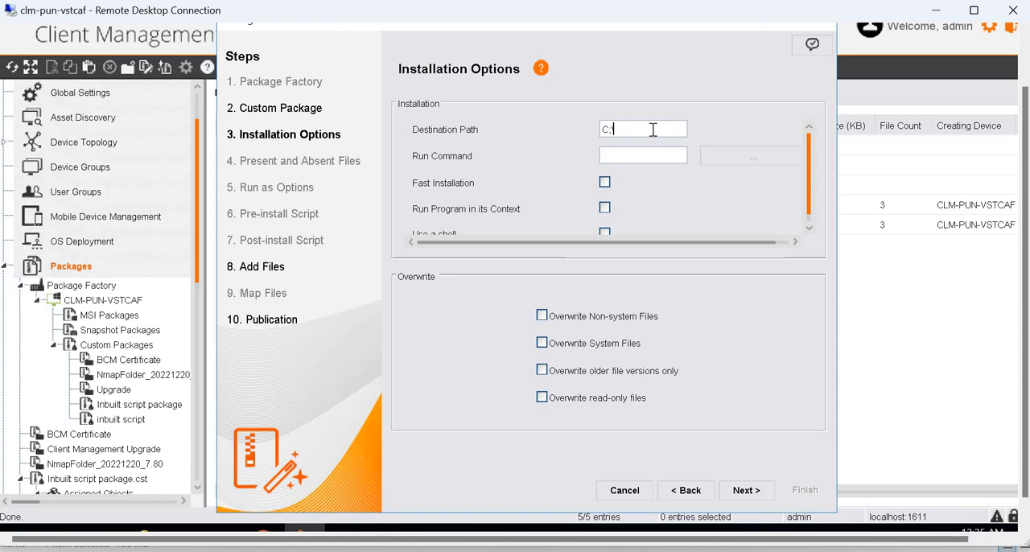
type("\\temp")
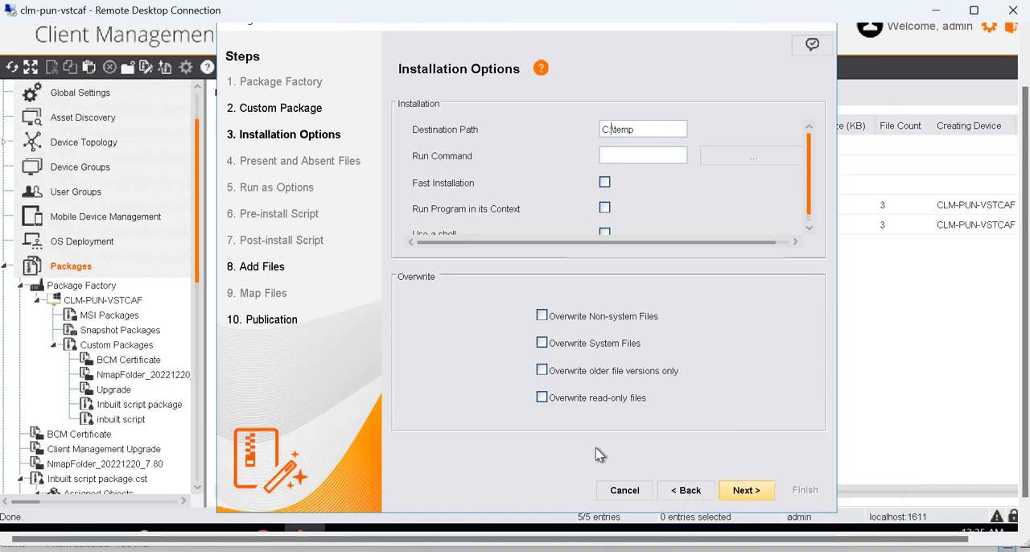
left_click(745, 489)
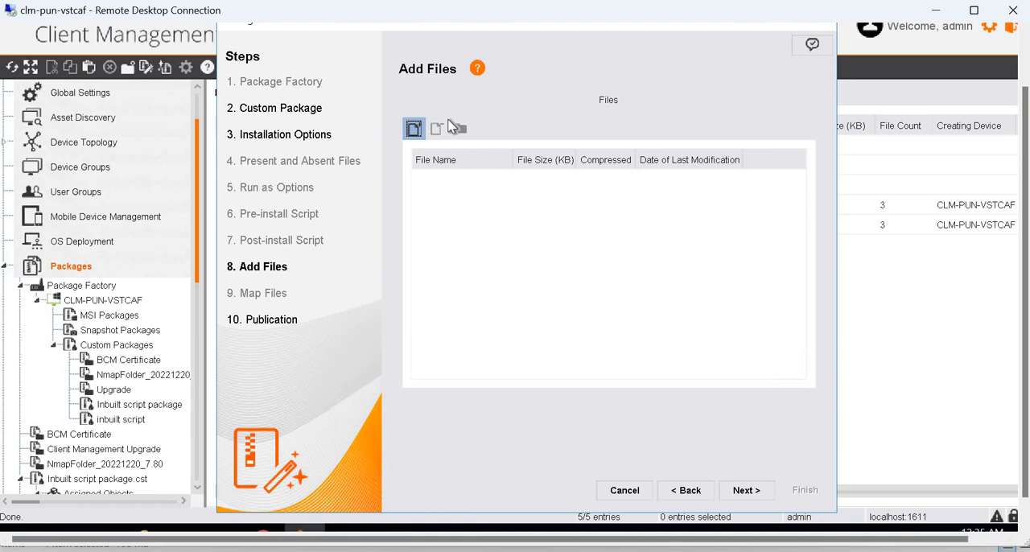
Add test.bat from C:\package and finish the package, publishing to Master.
left_click(413, 128)
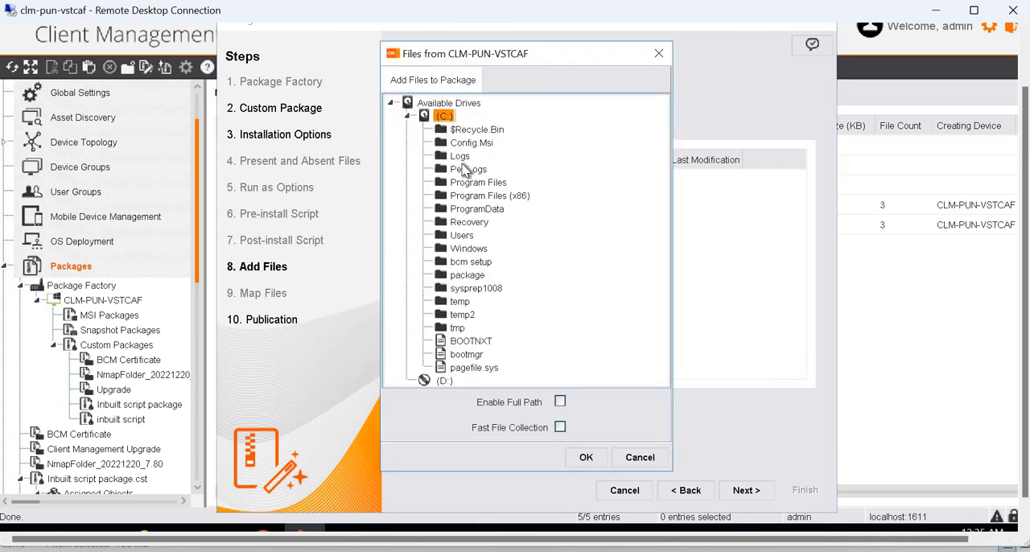
mouse_move(603, 416)
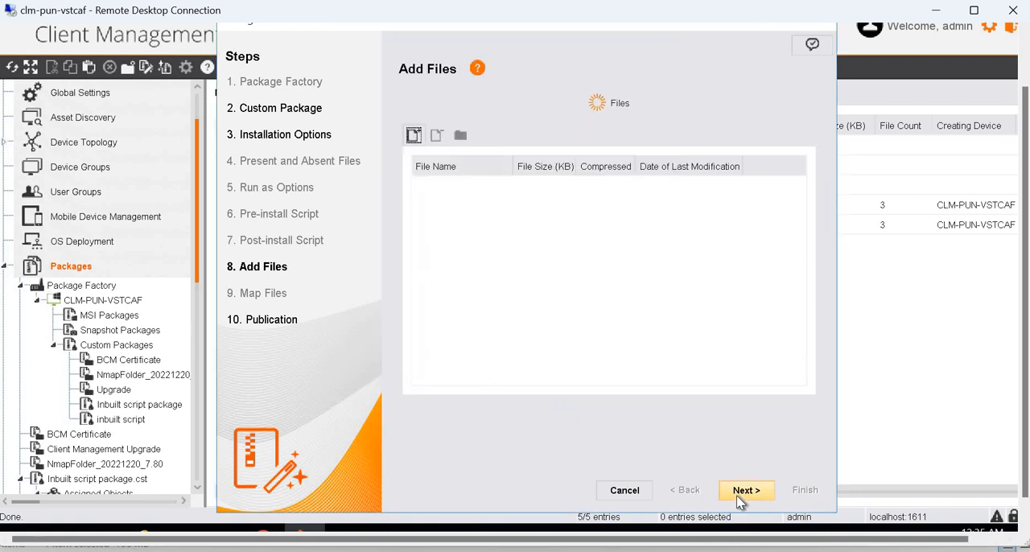
left_click(413, 134)
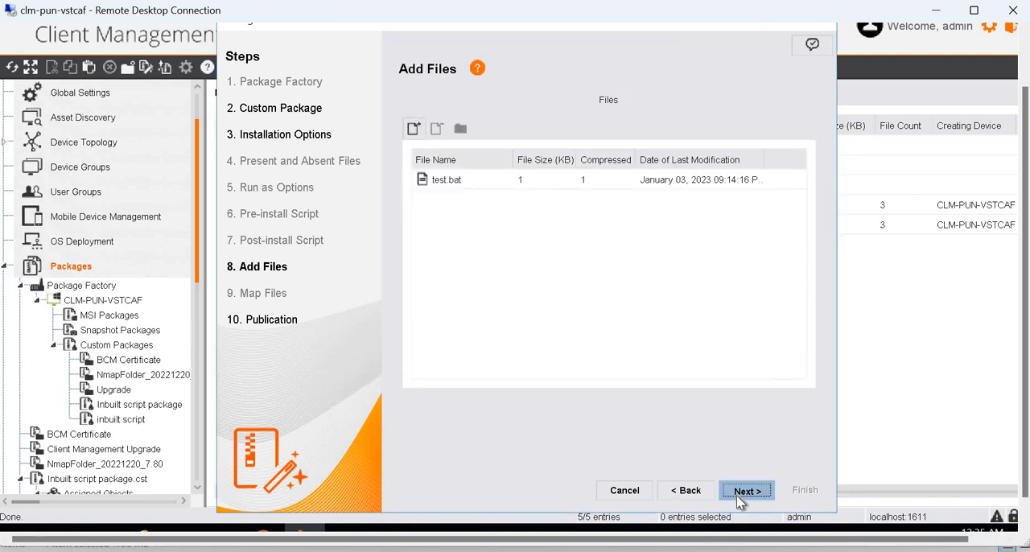
left_click(745, 490)
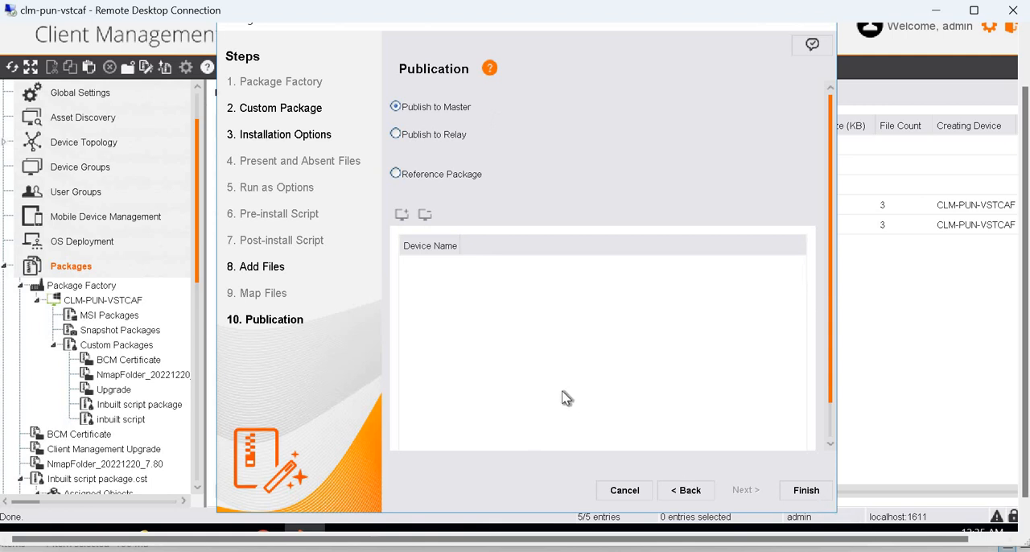
left_click(805, 490)
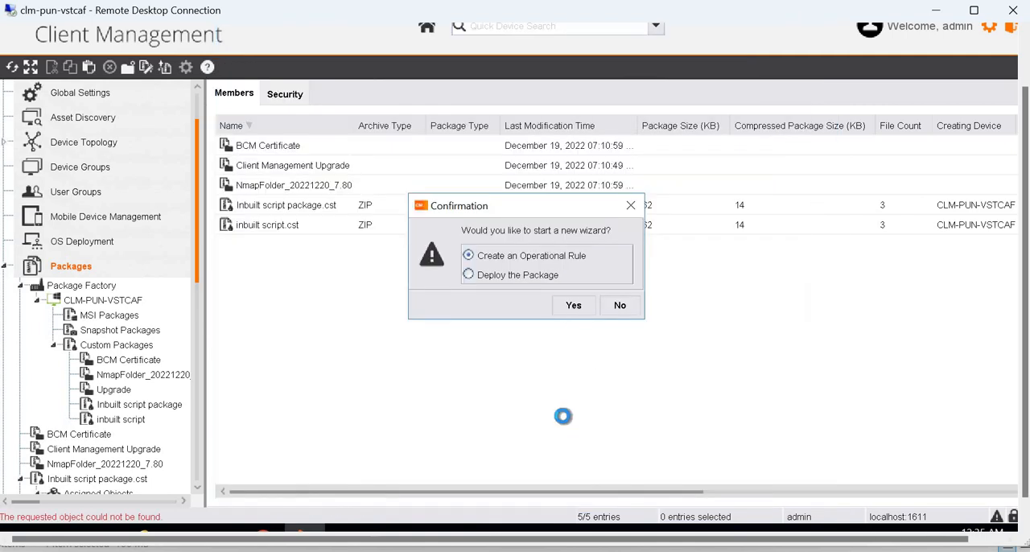
Start an operational rule for the package and search steps for 'execute p'.
left_click(572, 305)
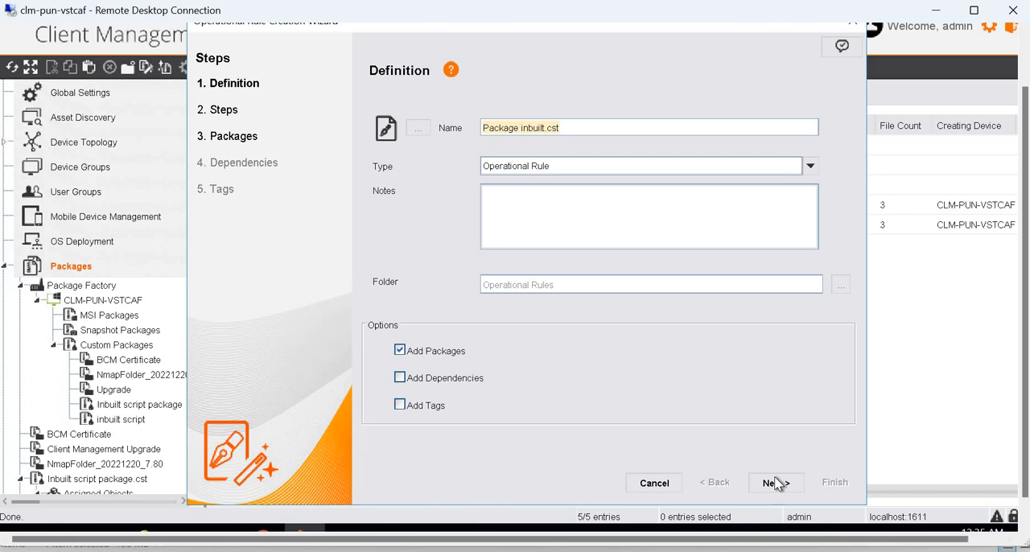
left_click(771, 482)
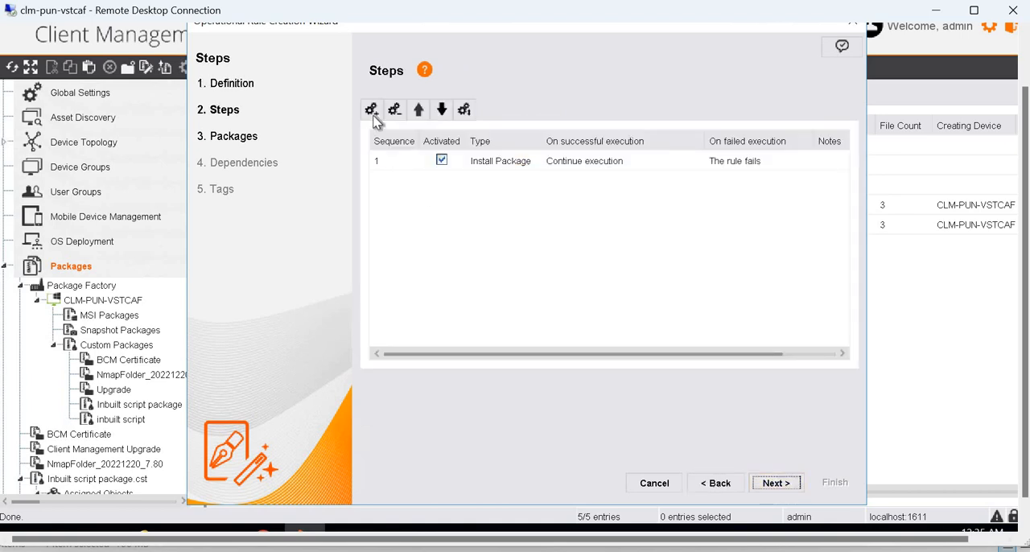
left_click(371, 109)
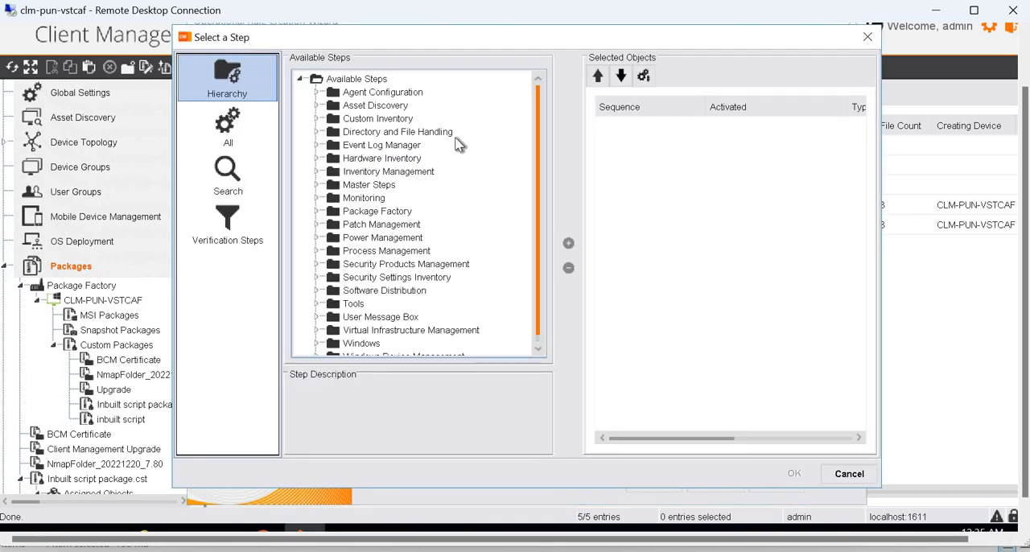
left_click(227, 175)
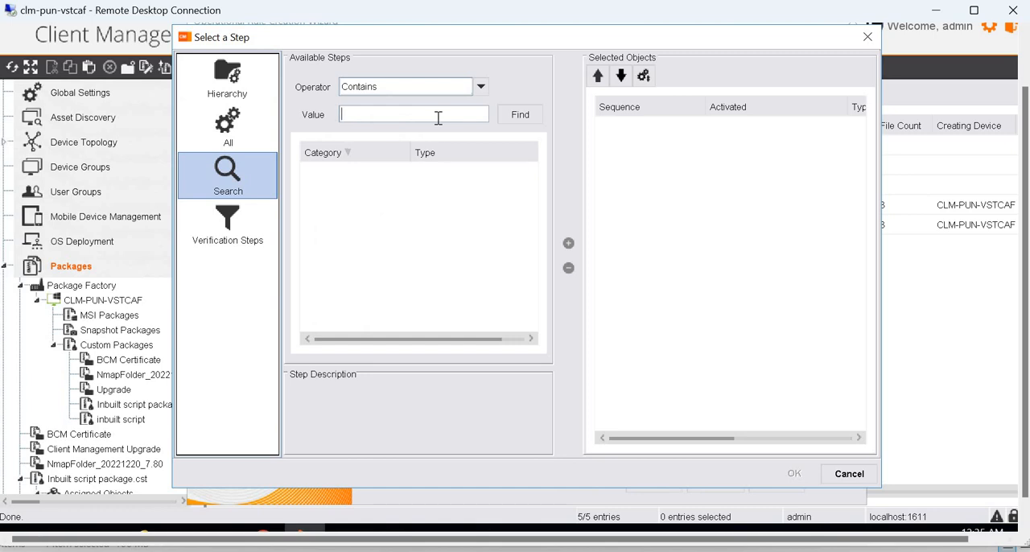
type("execute")
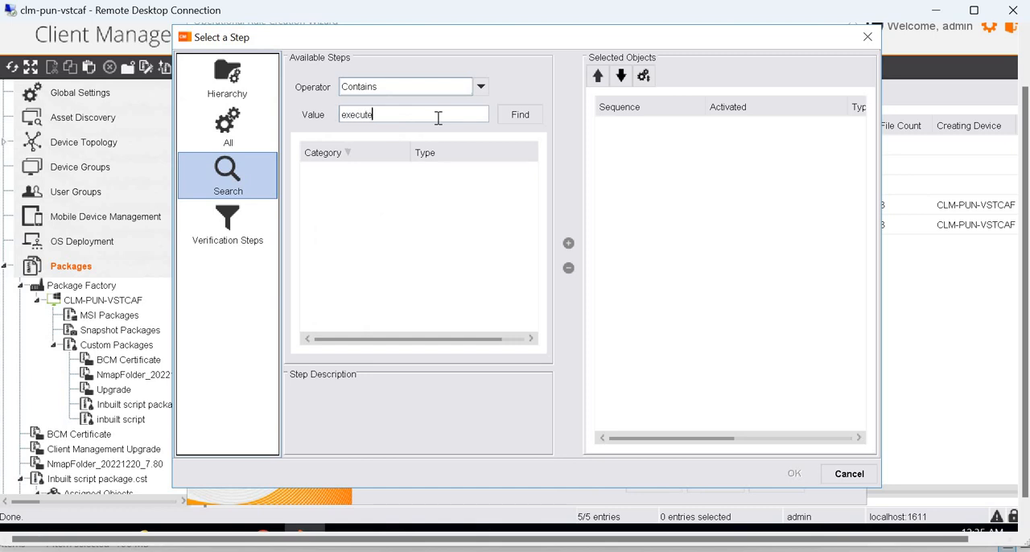
left_click(520, 114)
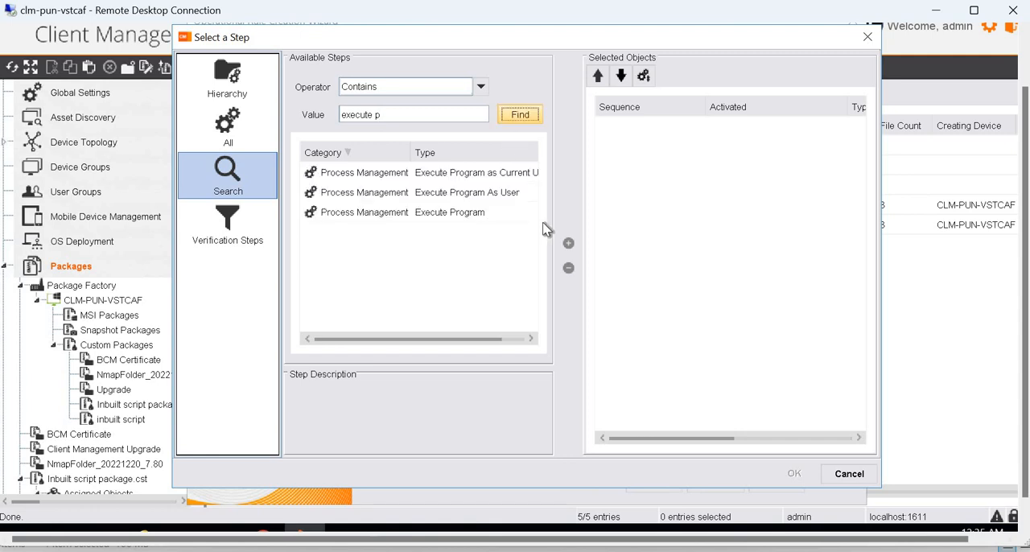
Add an Execute Program step running C:\temp\test.bat, then reach the packages page.
double_click(449, 212)
type("C:\\")
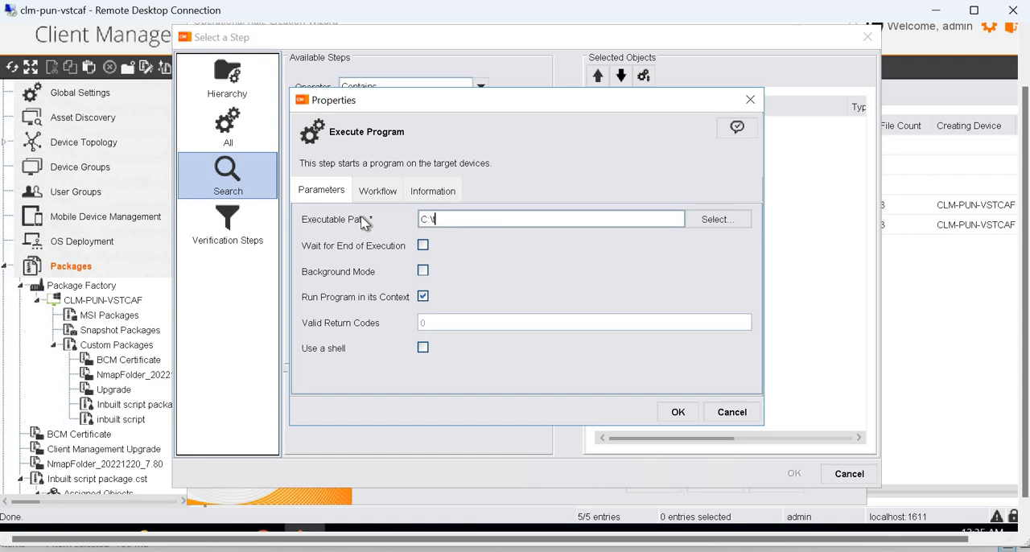
type("temp\\")
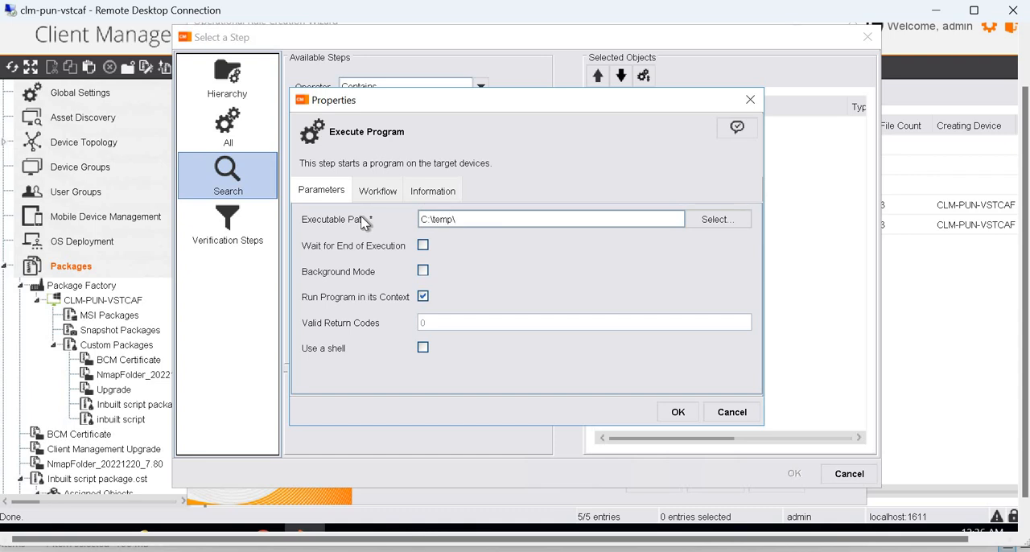
type("test")
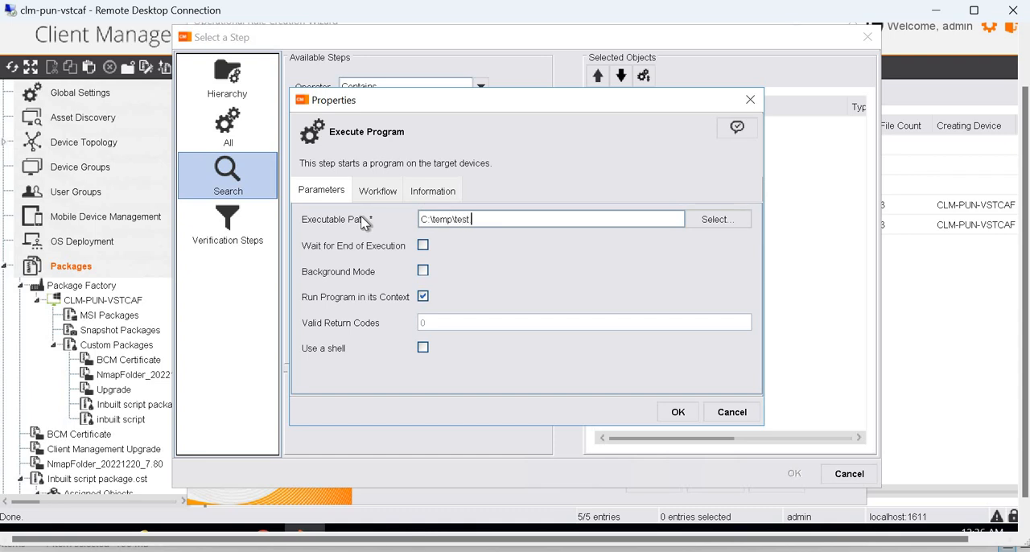
type(".bat")
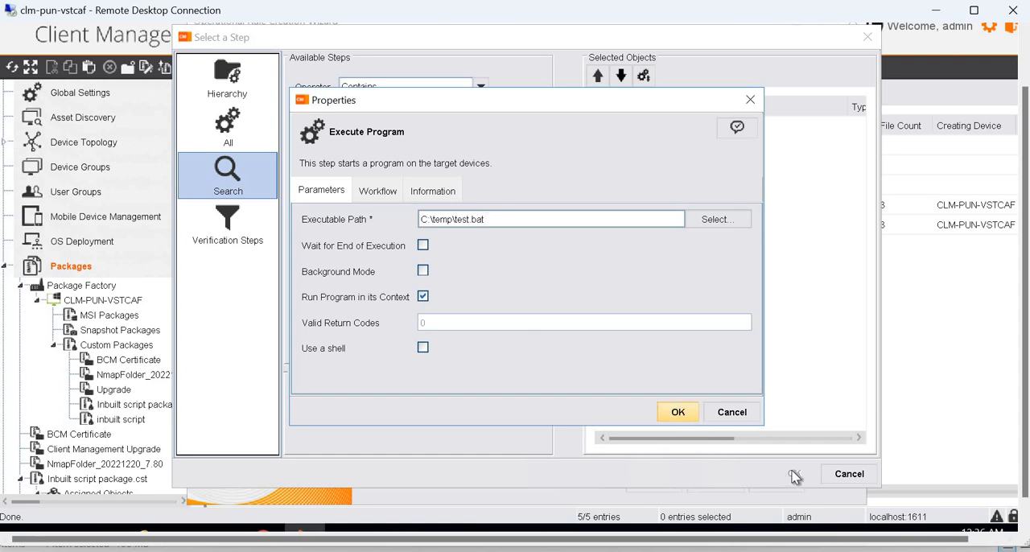
left_click(677, 411)
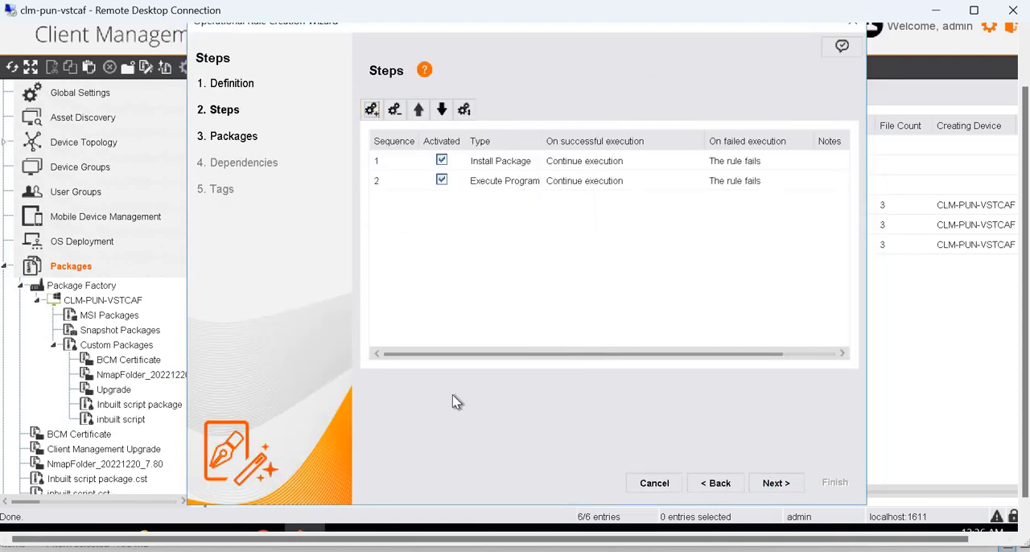
left_click(774, 483)
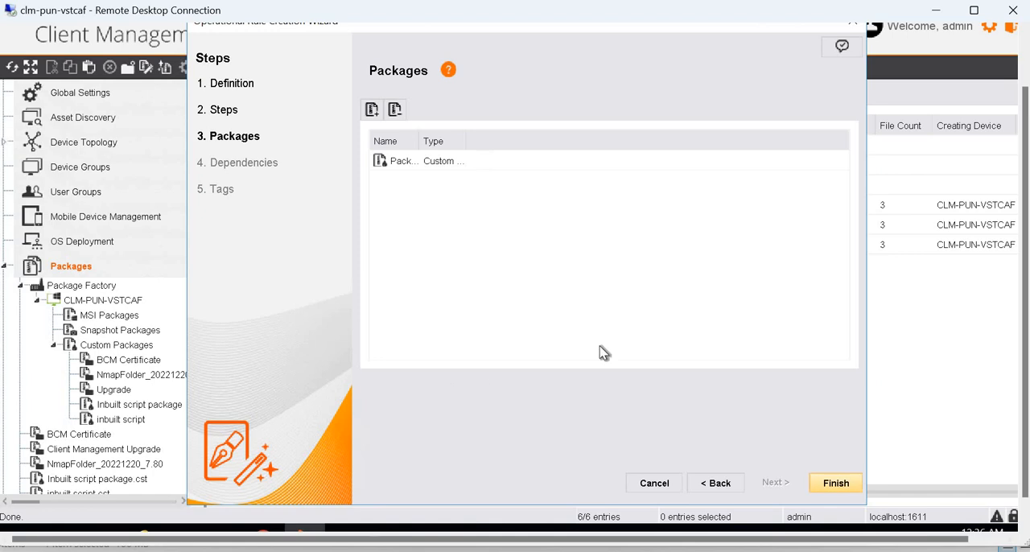
Finish the rule and assign it to device IN-CAROCKIA, then view its Executed status.
left_click(835, 483)
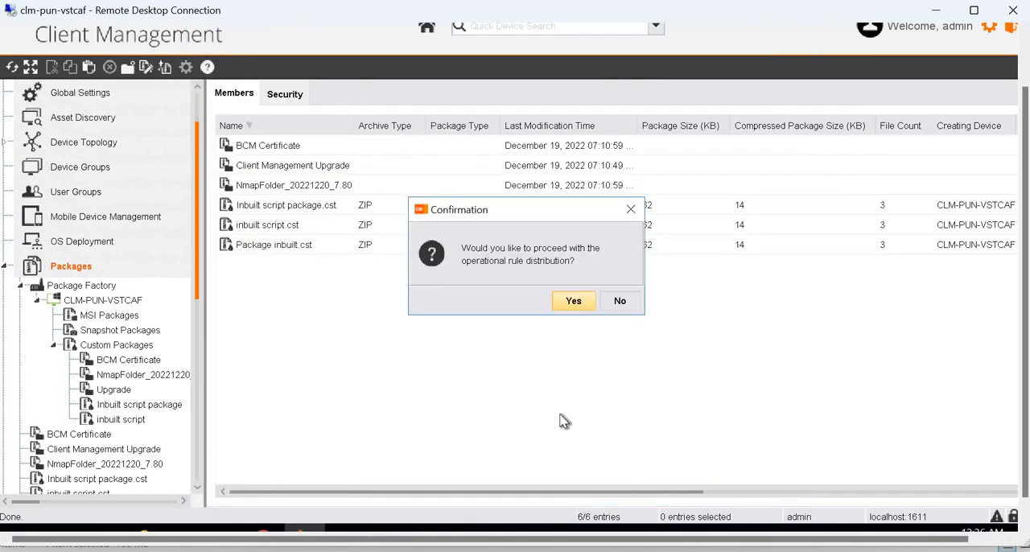
left_click(573, 300)
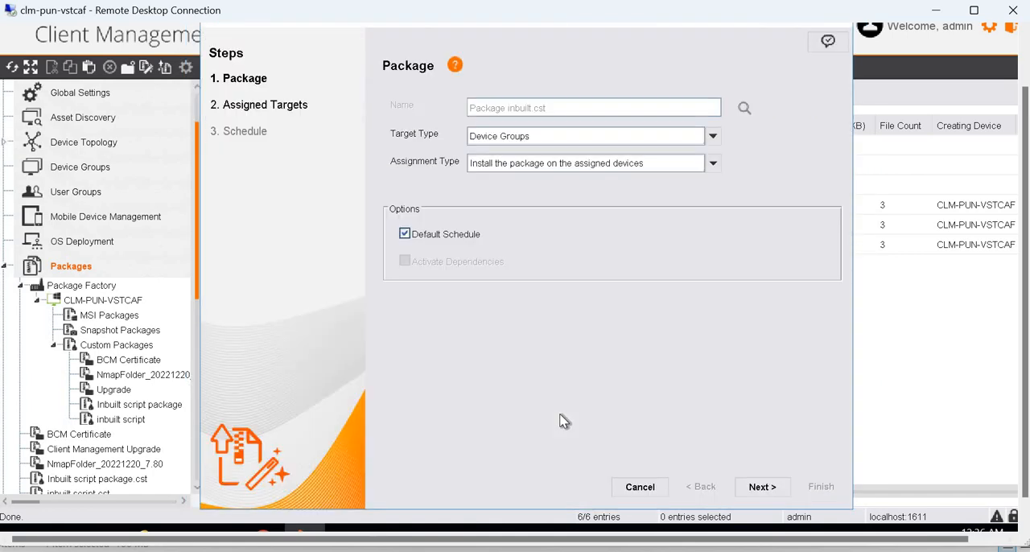
mouse_move(568, 143)
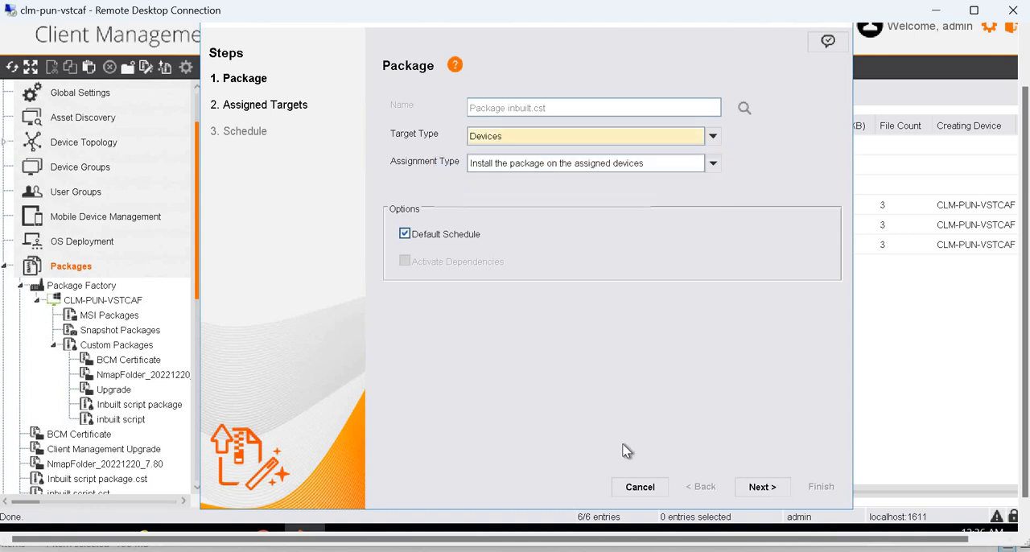
left_click(761, 486)
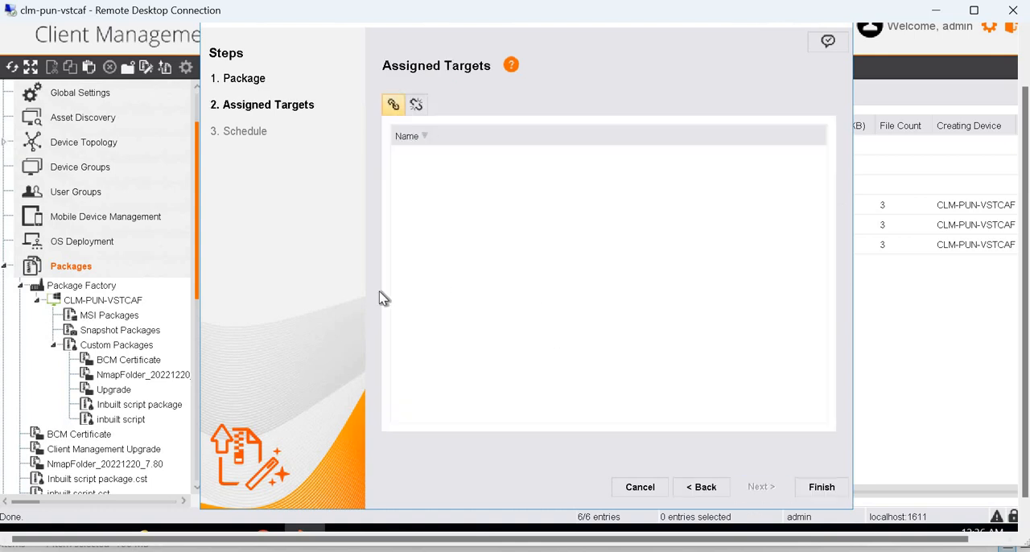
left_click(392, 104)
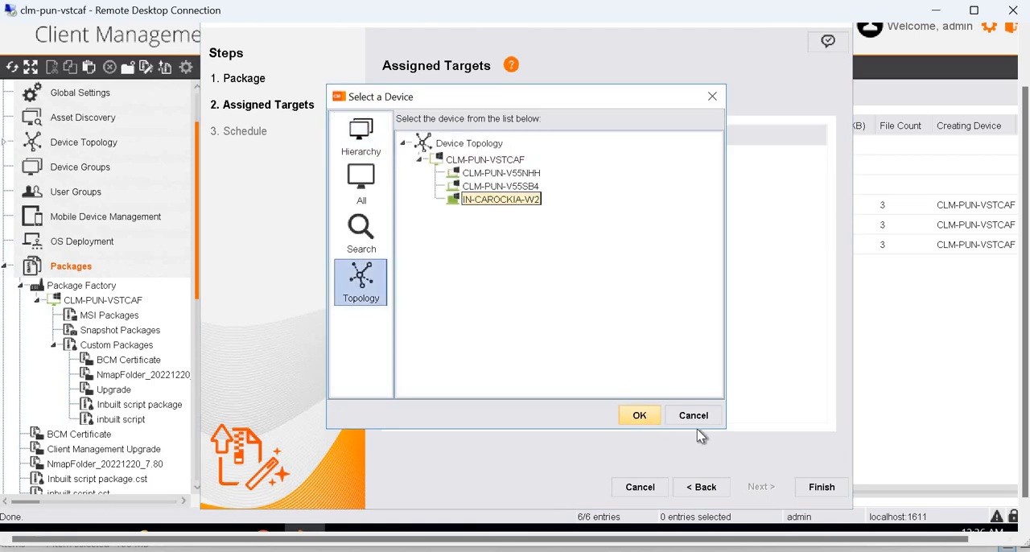
left_click(639, 415)
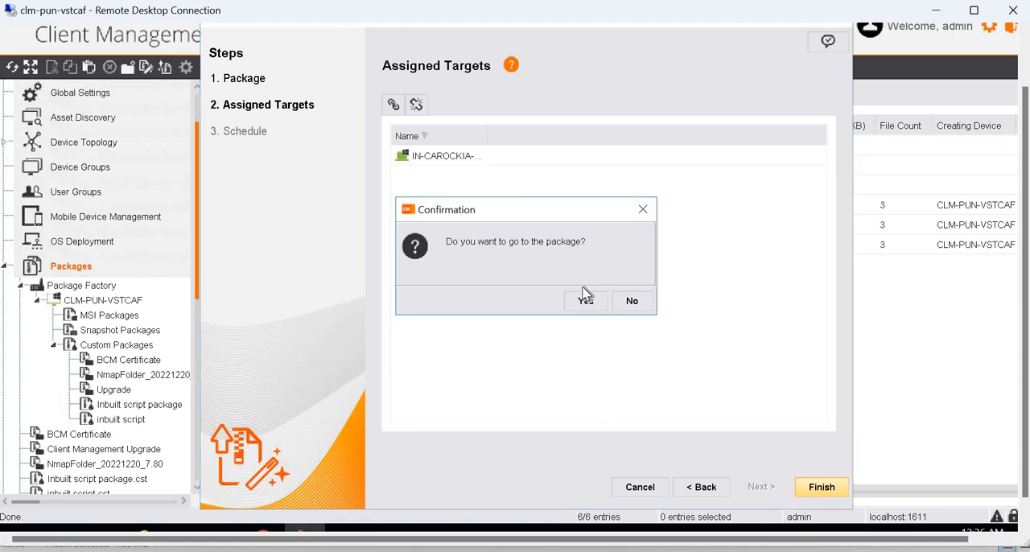
left_click(586, 300)
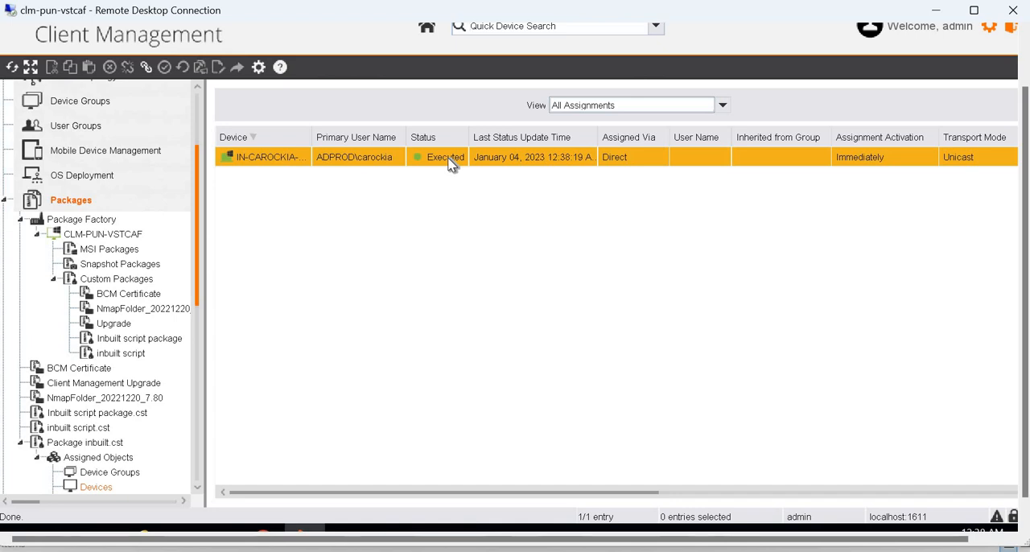
mouse_move(458, 206)
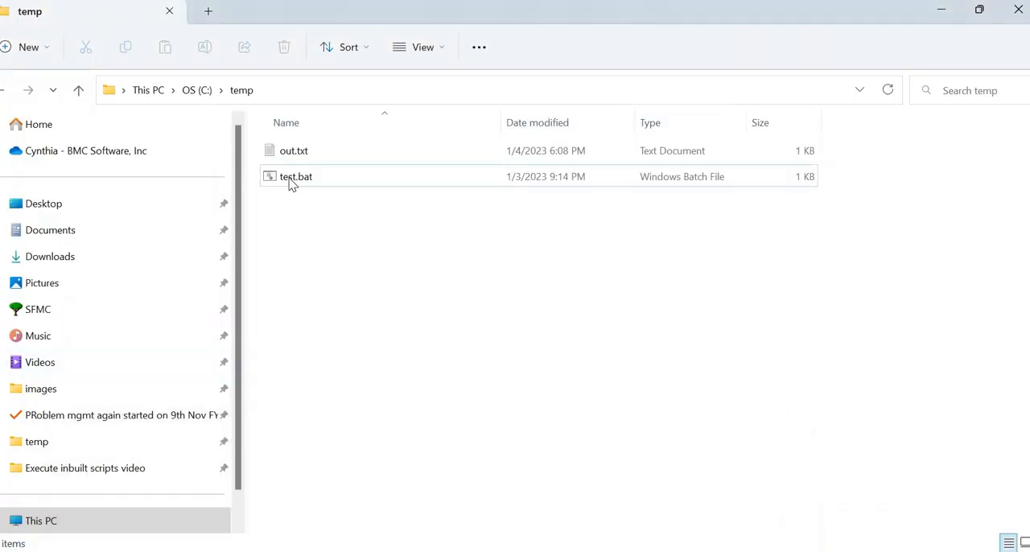
Open out.txt from C:\temp to read the script's output.
left_click(296, 176)
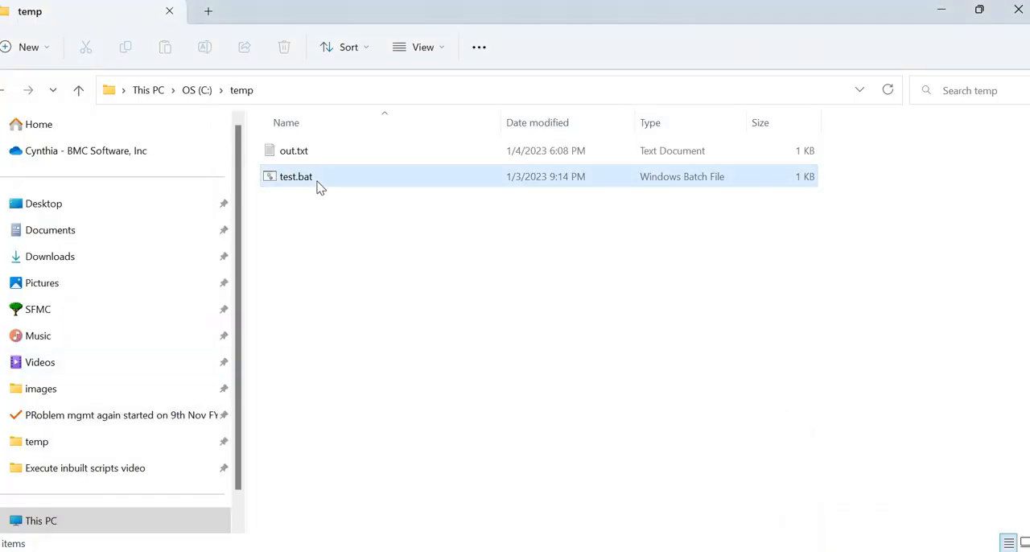
mouse_move(302, 161)
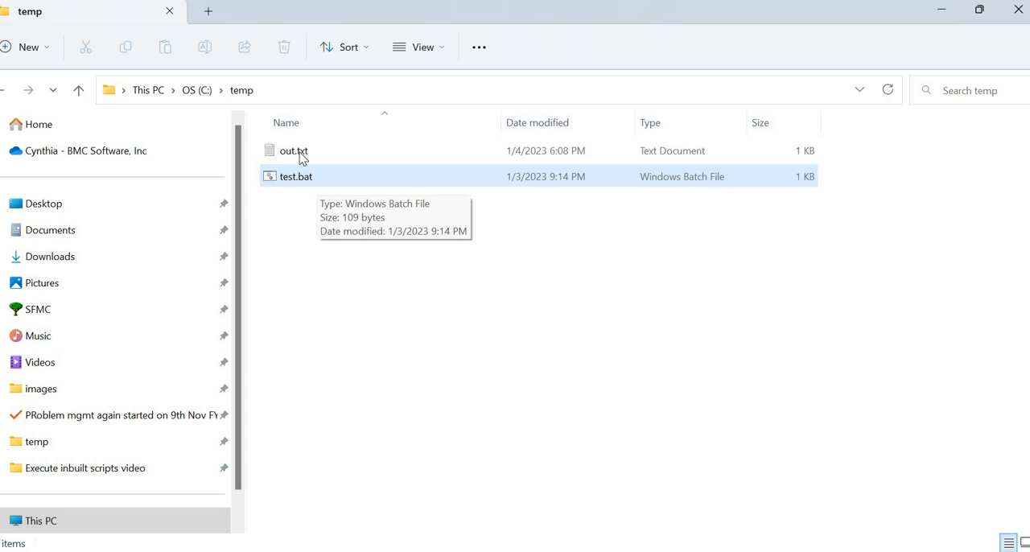
right_click(294, 151)
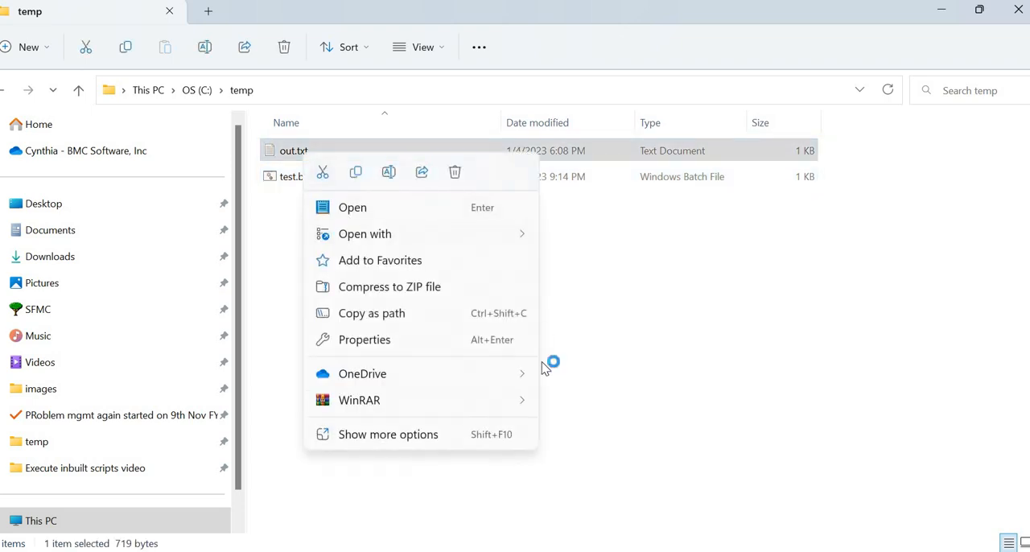
left_click(352, 207)
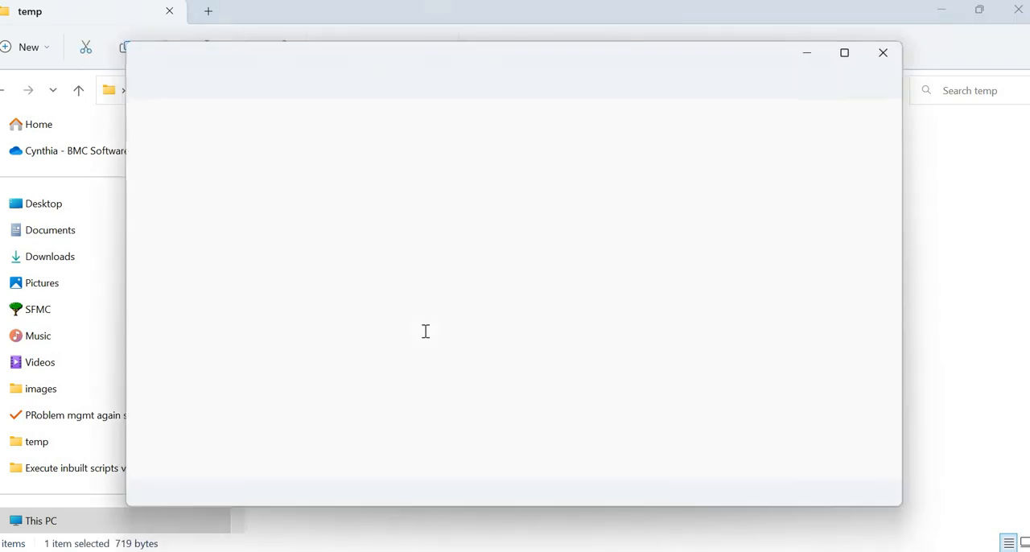